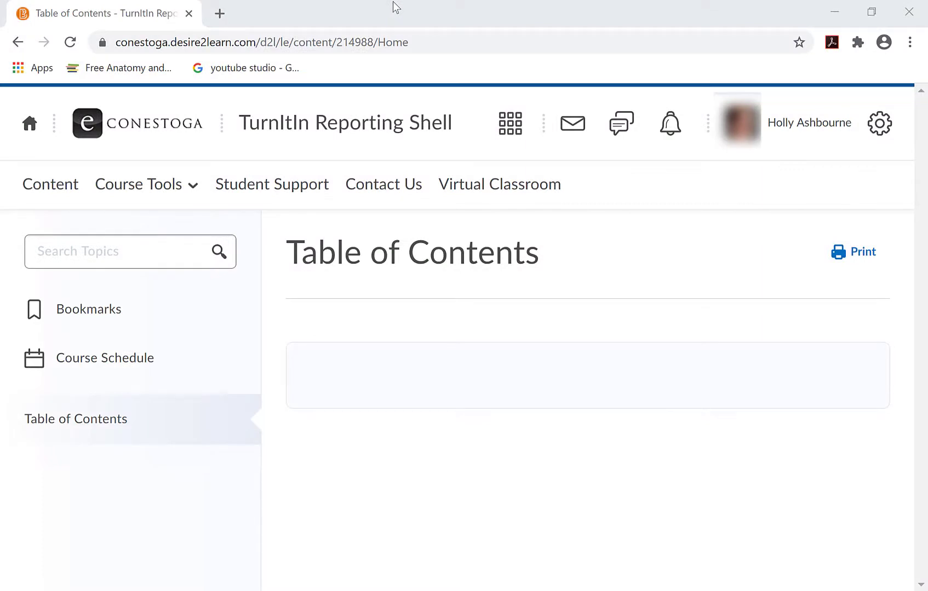
- Go to the course Assignments list and open the Submit Files Here assignment
left_click(139, 184)
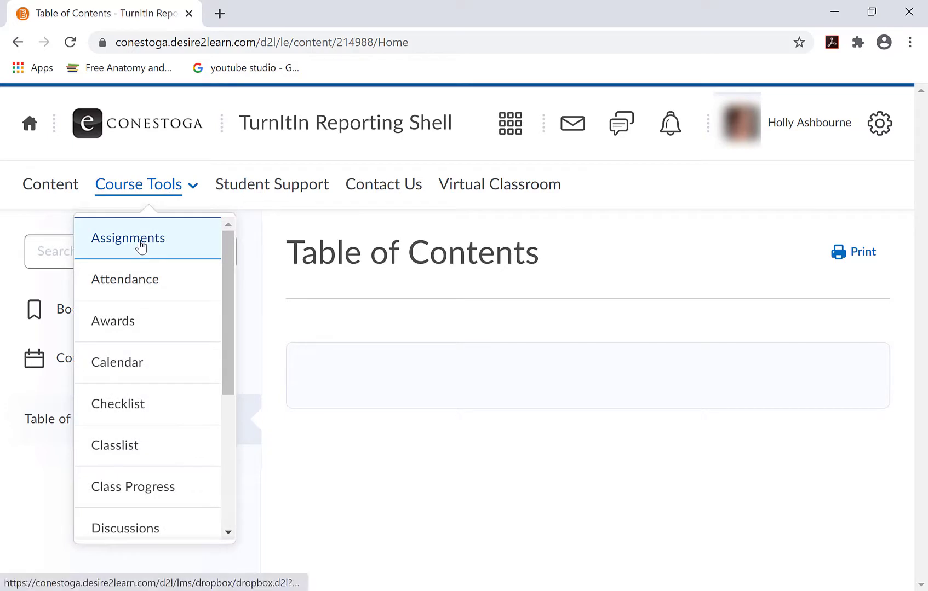
left_click(127, 238)
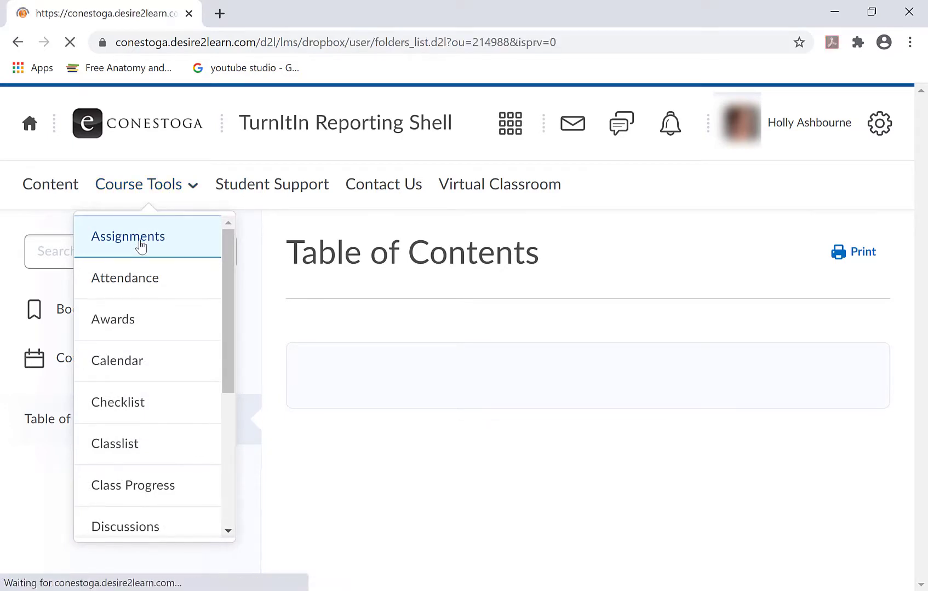
left_click(127, 236)
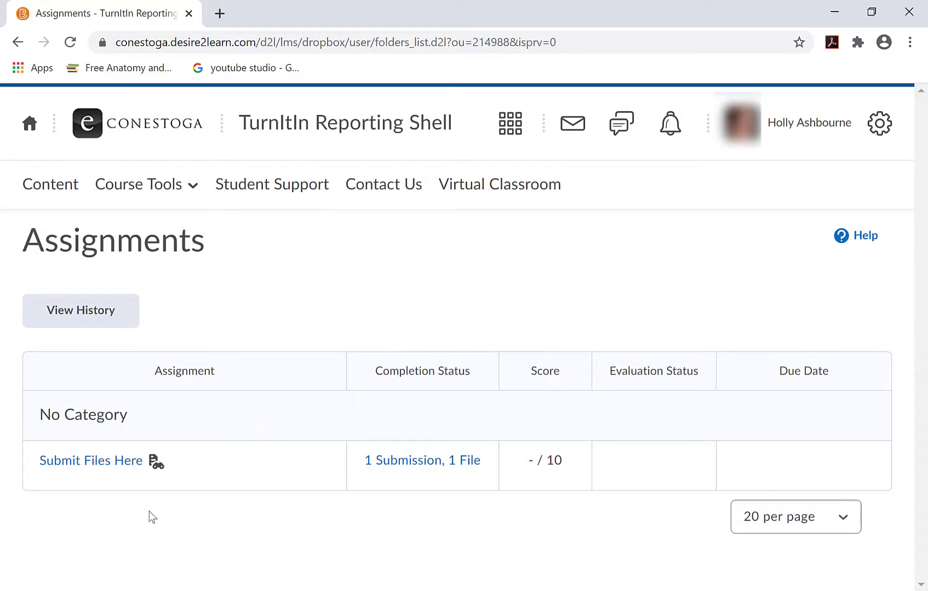
mouse_move(91, 461)
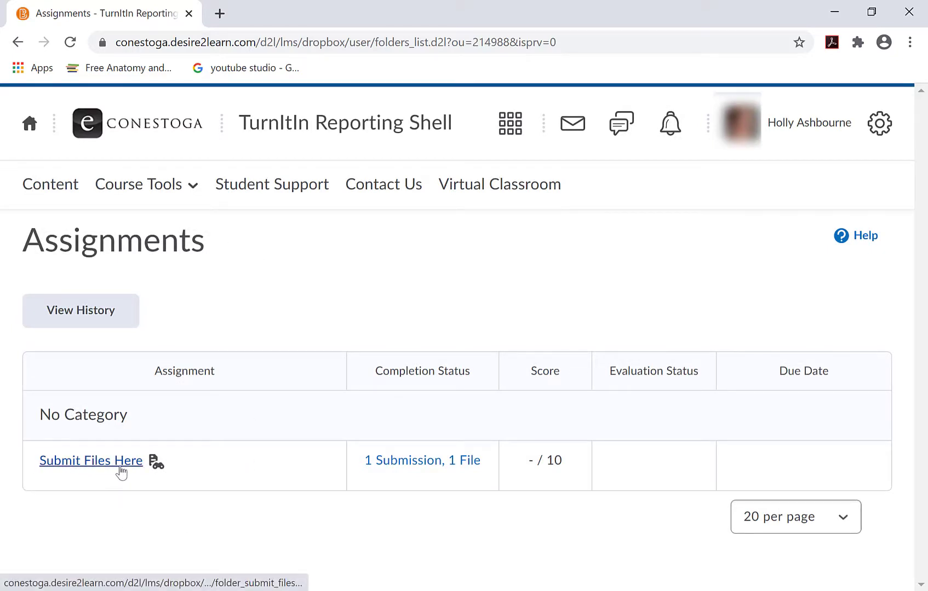
left_click(91, 460)
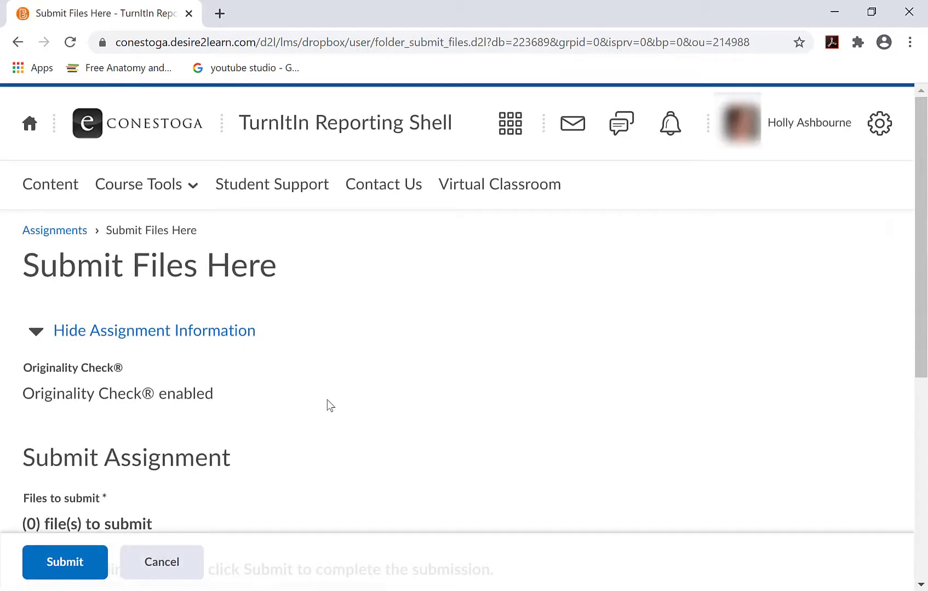
- Collapse and re-expand the assignment information, then scroll down to the submit area
scroll("down", 3)
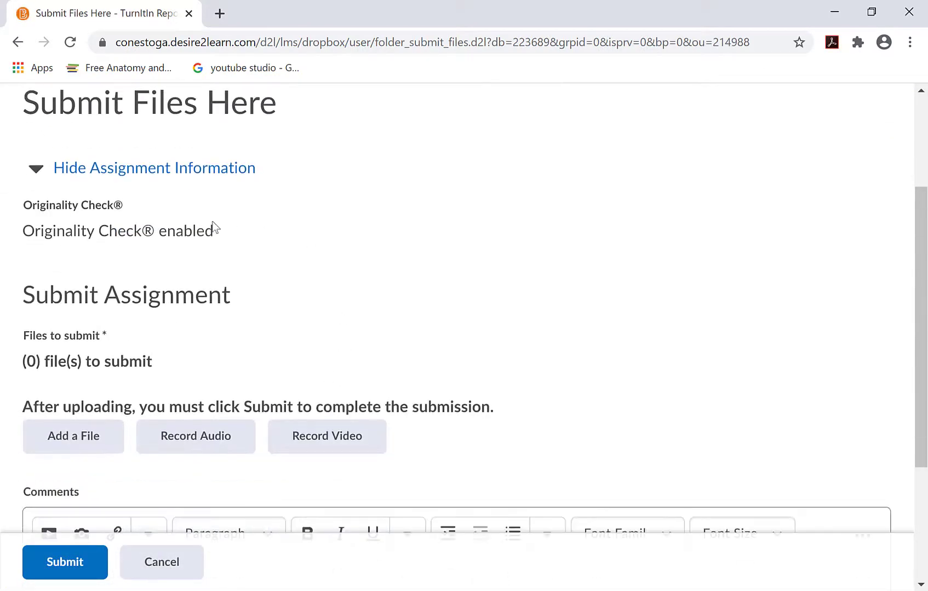
mouse_move(3, 321)
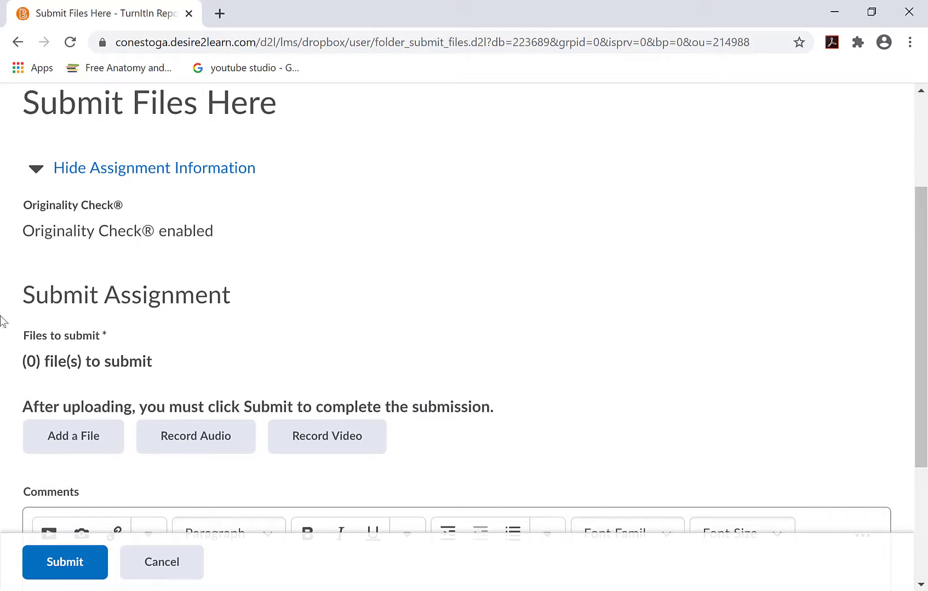
left_click(35, 169)
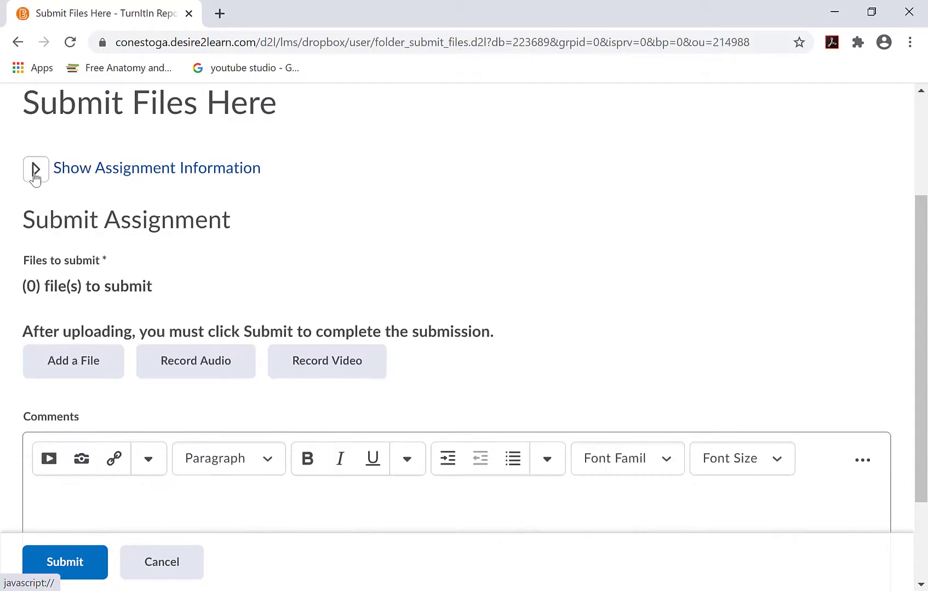
left_click(35, 169)
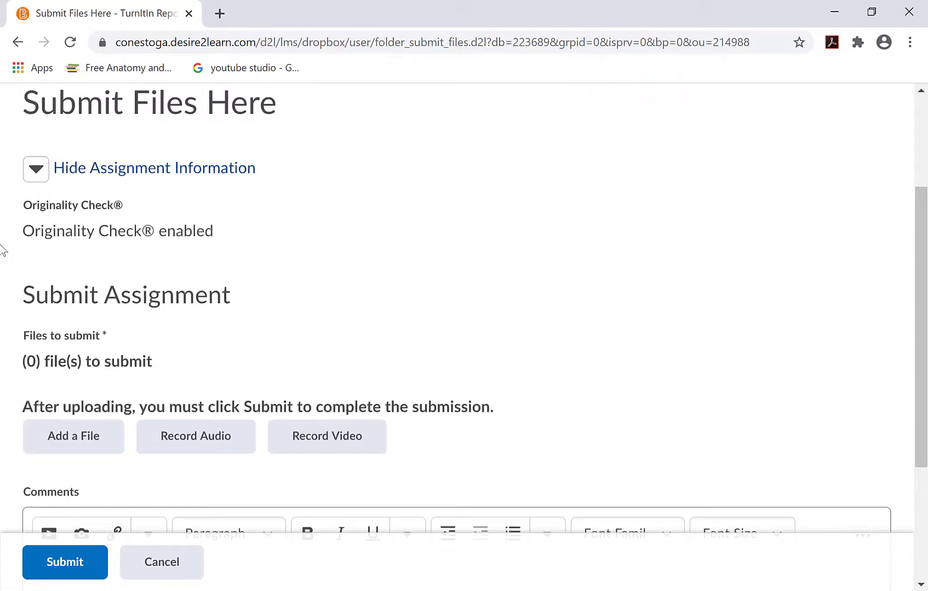
scroll("down", 3)
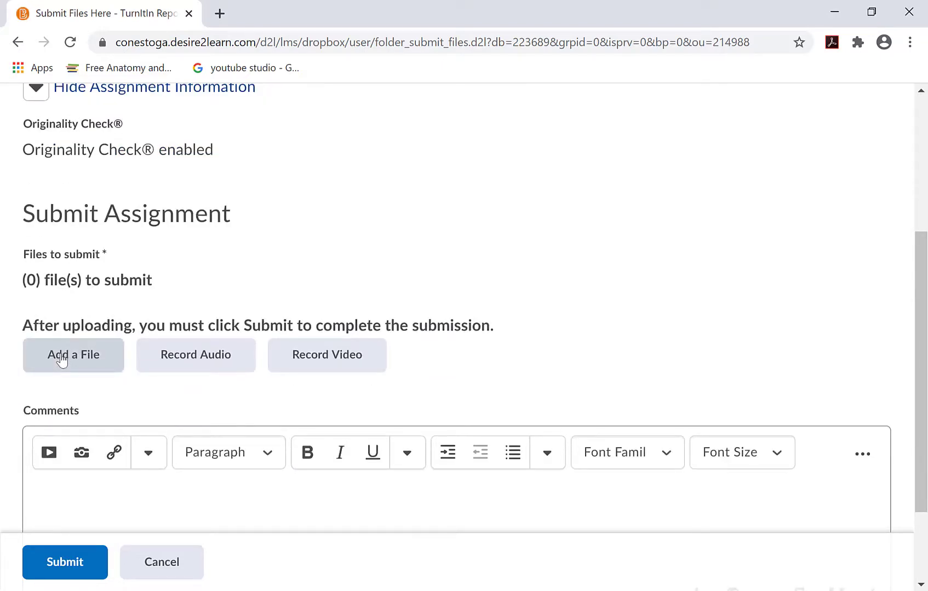
- Upload the Assignment 2 .docx from the Personal folder on the computer and attach it
left_click(73, 355)
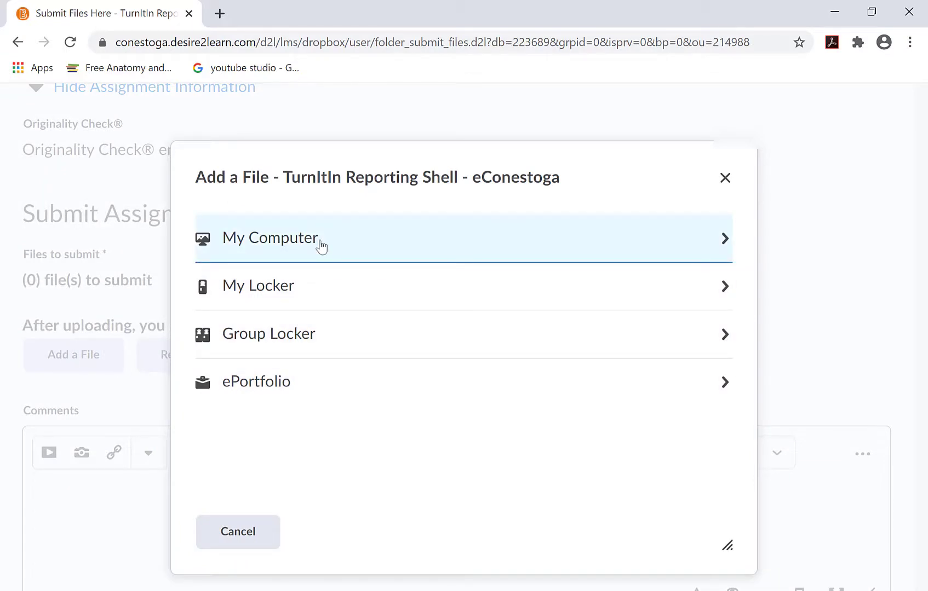
left_click(271, 238)
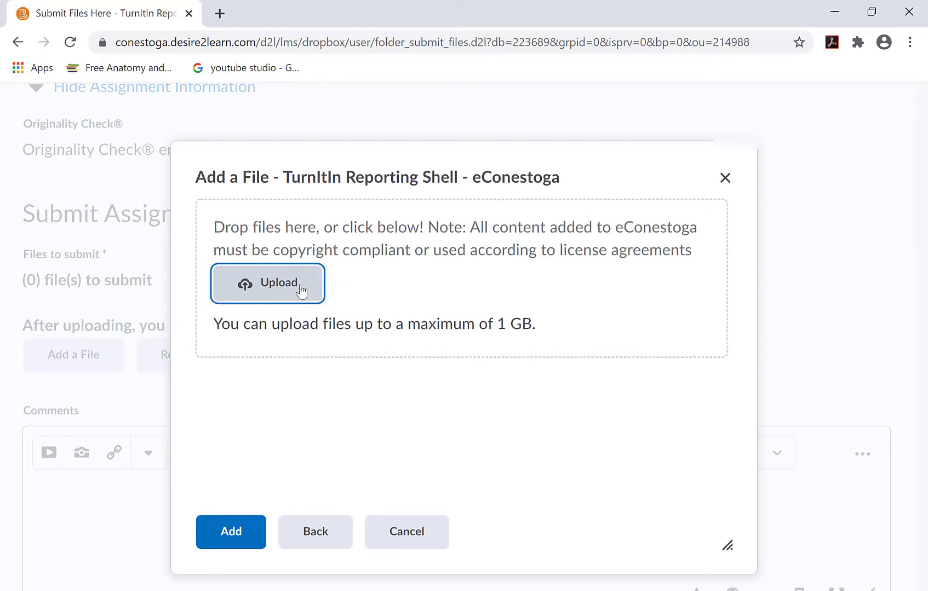
left_click(267, 283)
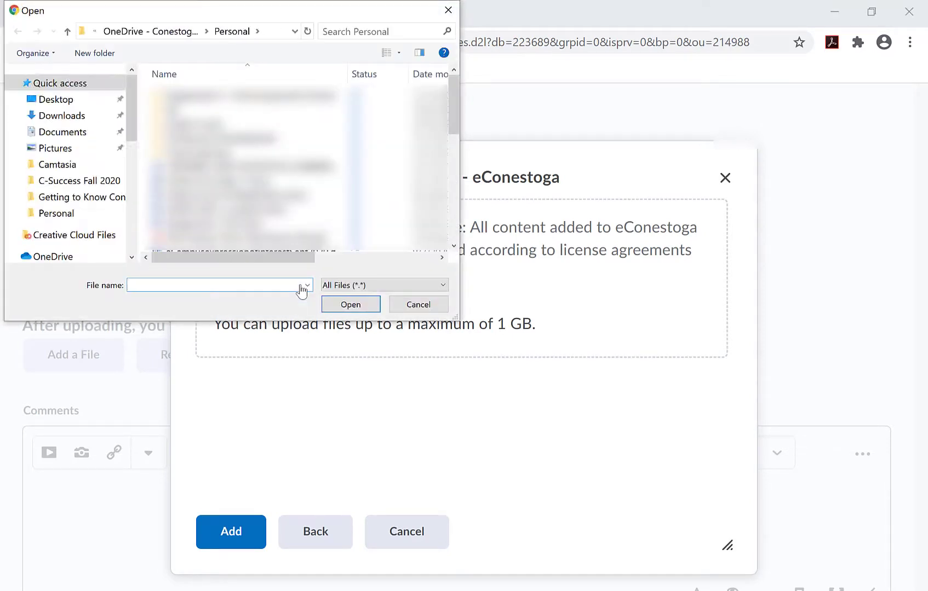
left_click(58, 214)
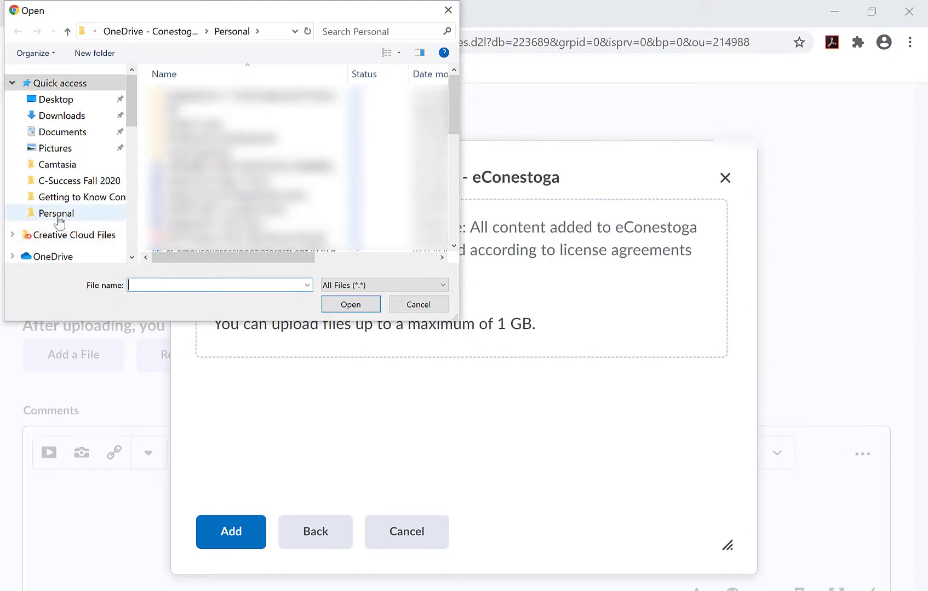
left_click(58, 213)
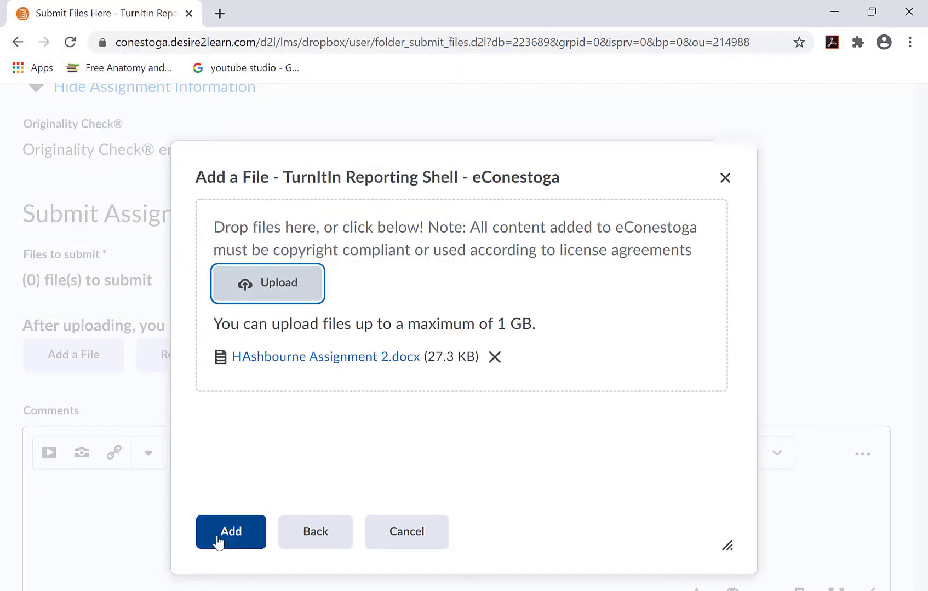
left_click(231, 532)
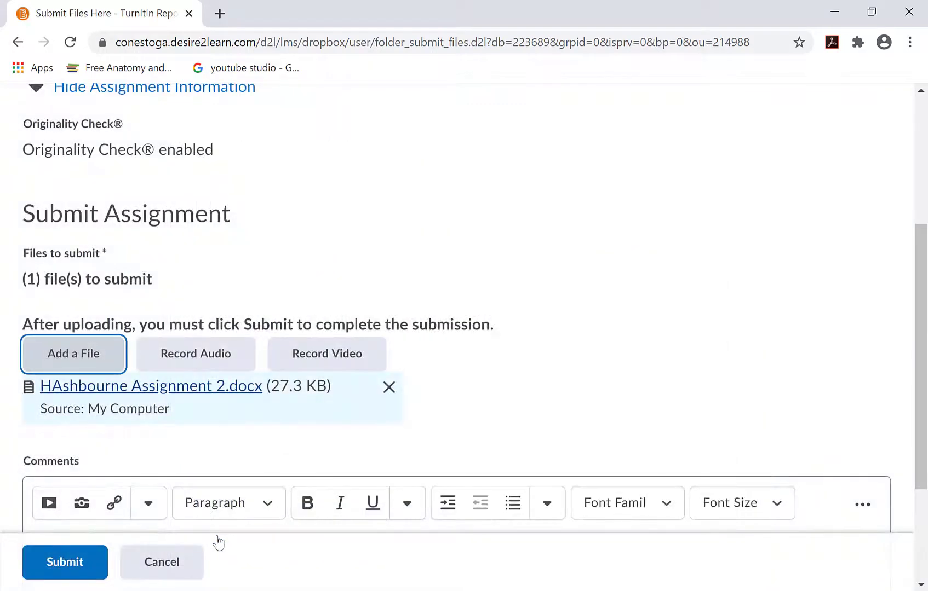
- Submit the attached Assignment 2 file along with its comment to the professor
scroll("down", 3)
type("Holly")
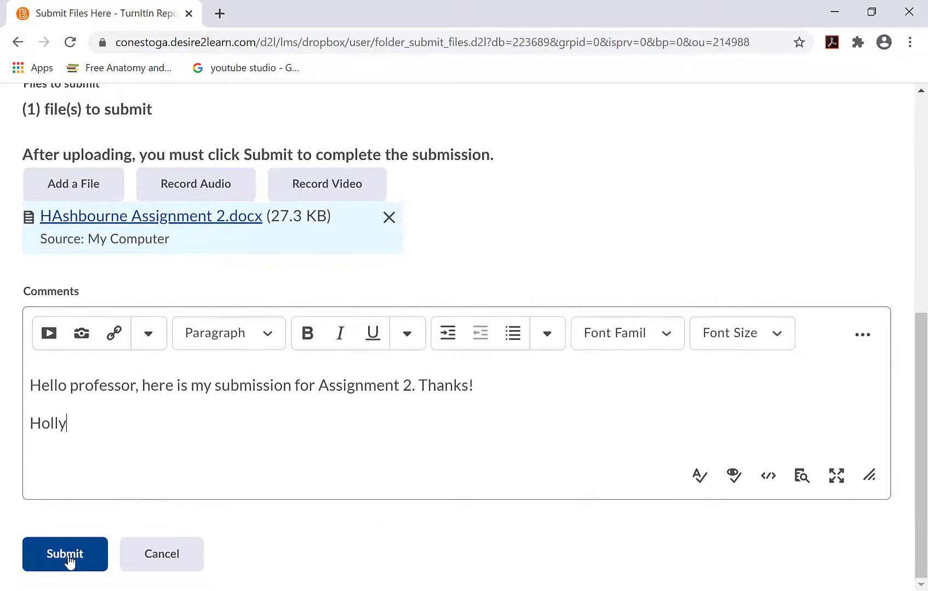
left_click(64, 554)
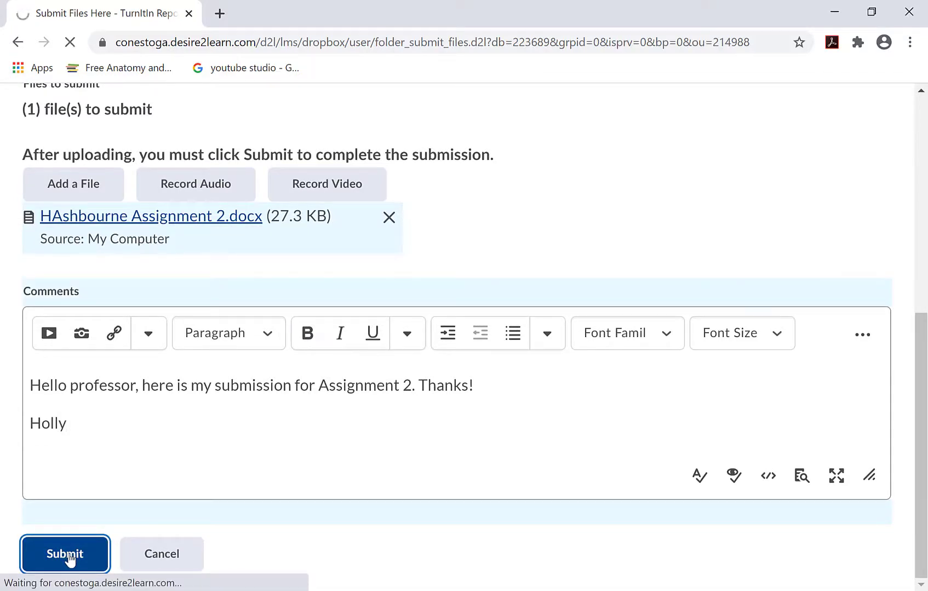
left_click(65, 554)
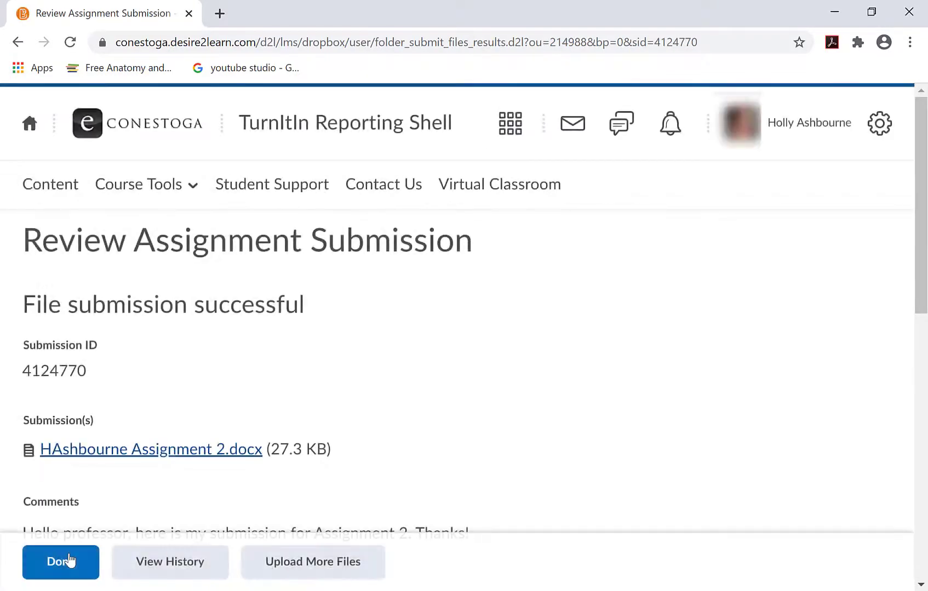
- Scroll through the submission confirmation and return to the Assignments list with Done
scroll("down", 3)
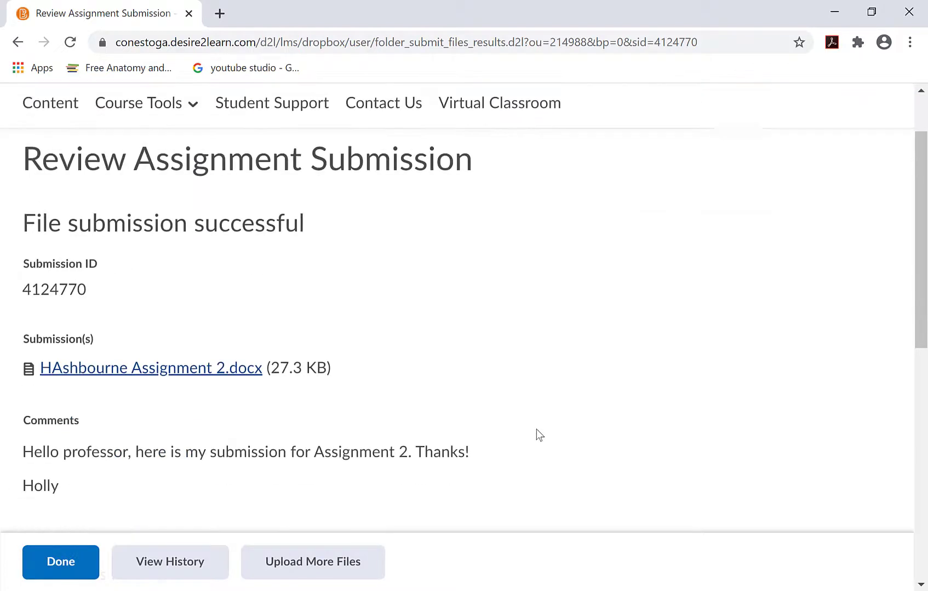
scroll("down", 3)
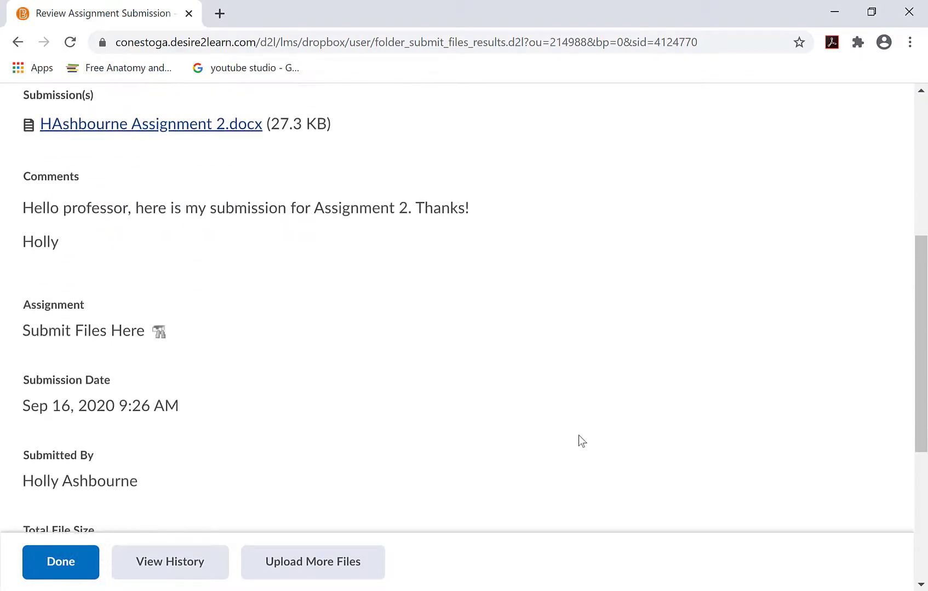
scroll("down", 3)
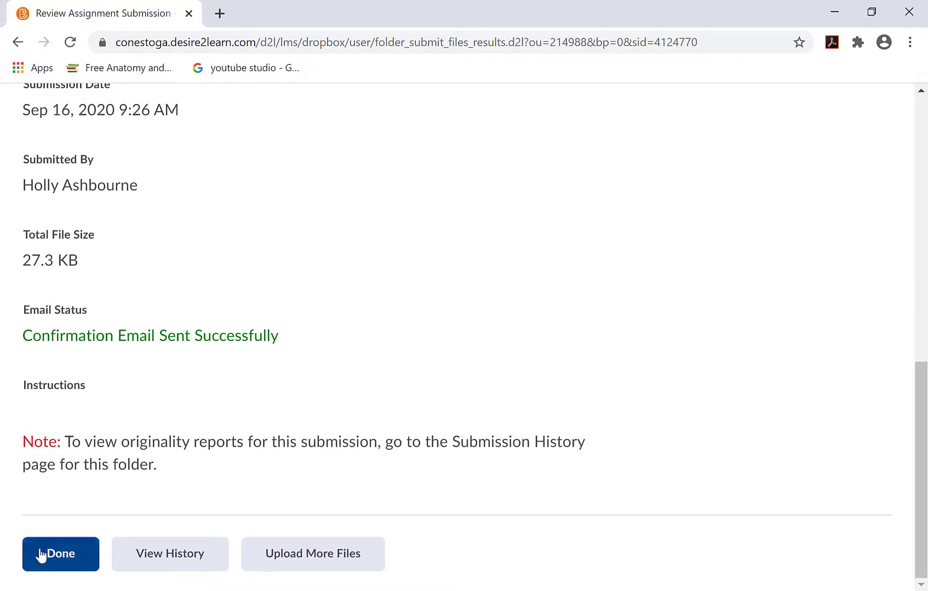
left_click(60, 554)
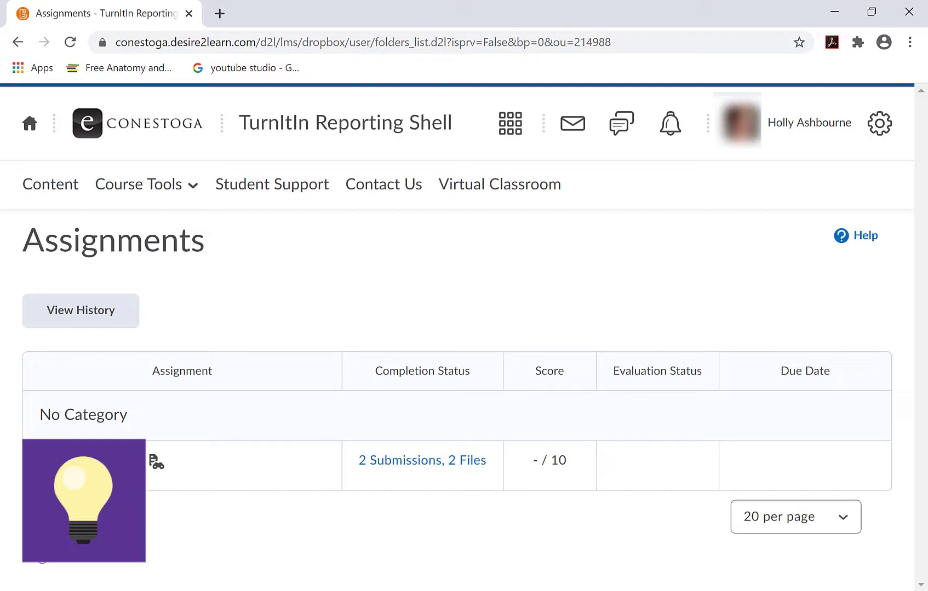
- Open View History to see both submissions with 17% and 8% Turnitin scores
left_click(422, 461)
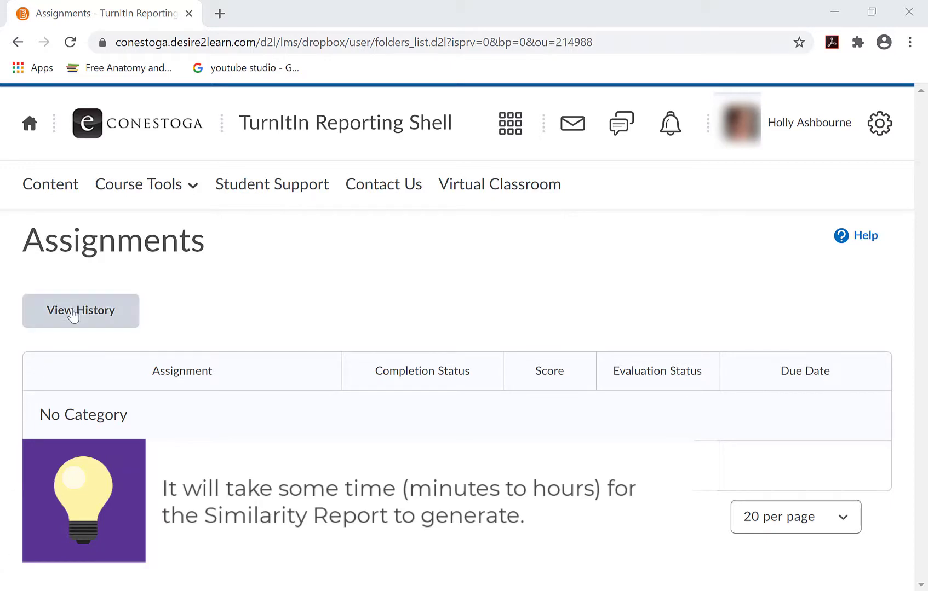
left_click(80, 310)
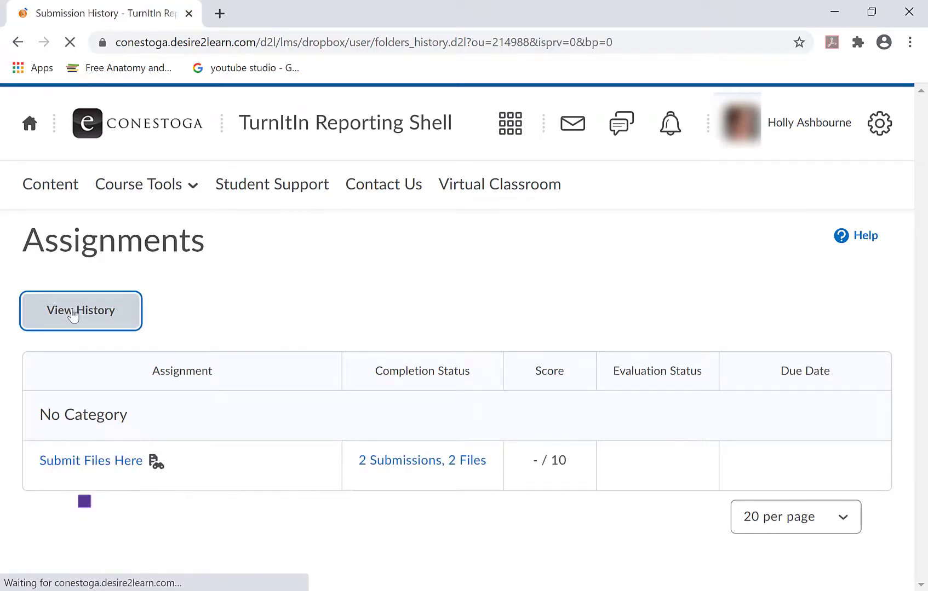
left_click(81, 310)
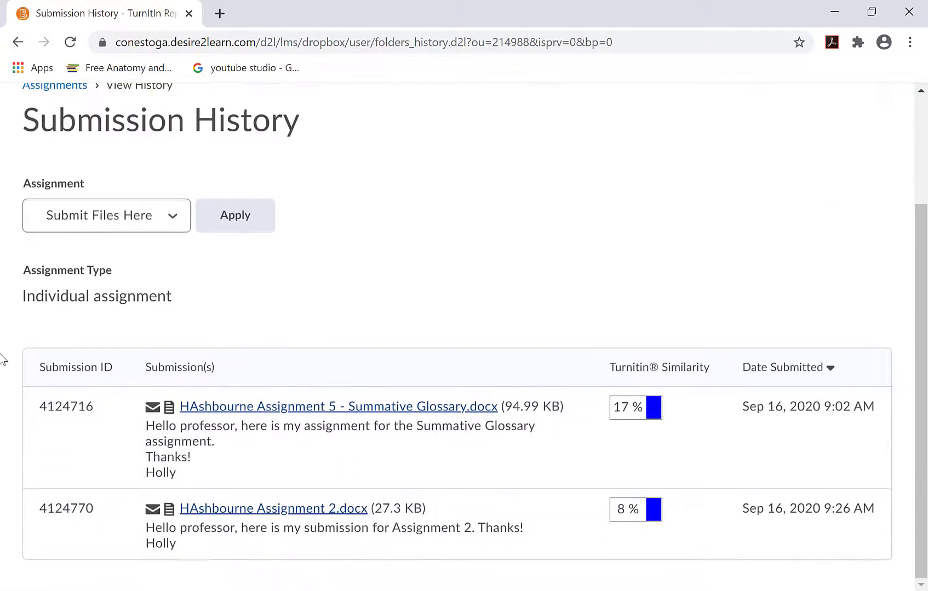
mouse_move(686, 562)
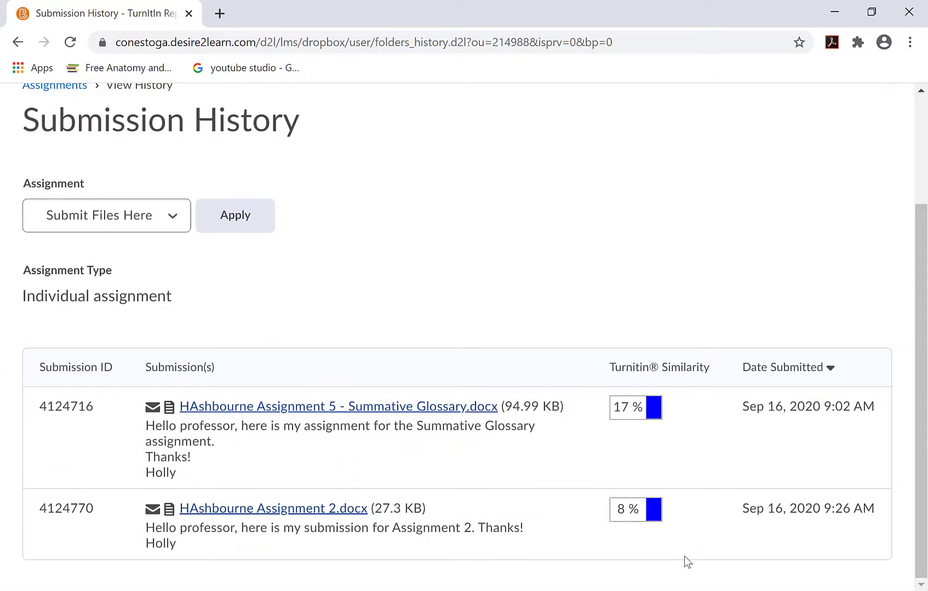
mouse_move(648, 537)
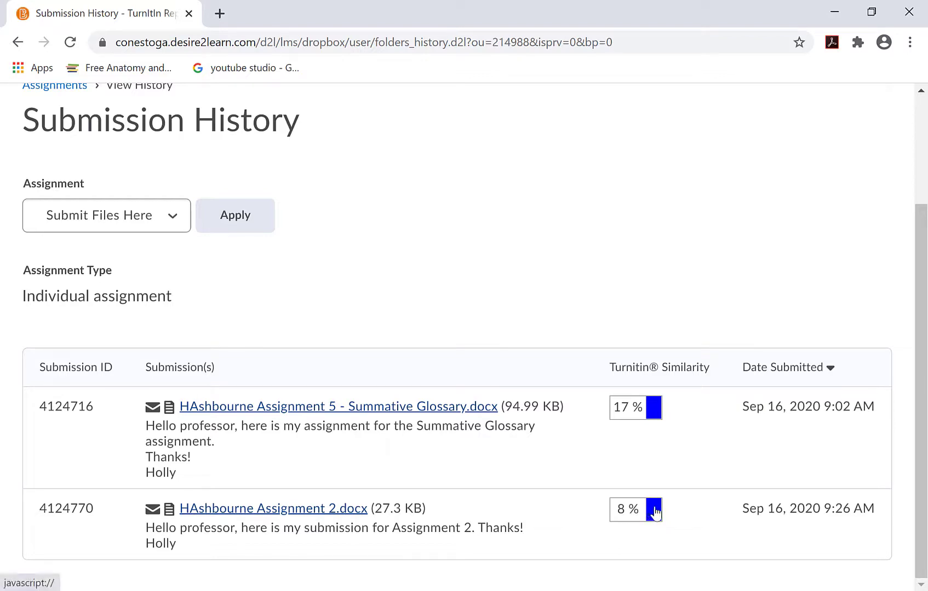
mouse_move(655, 510)
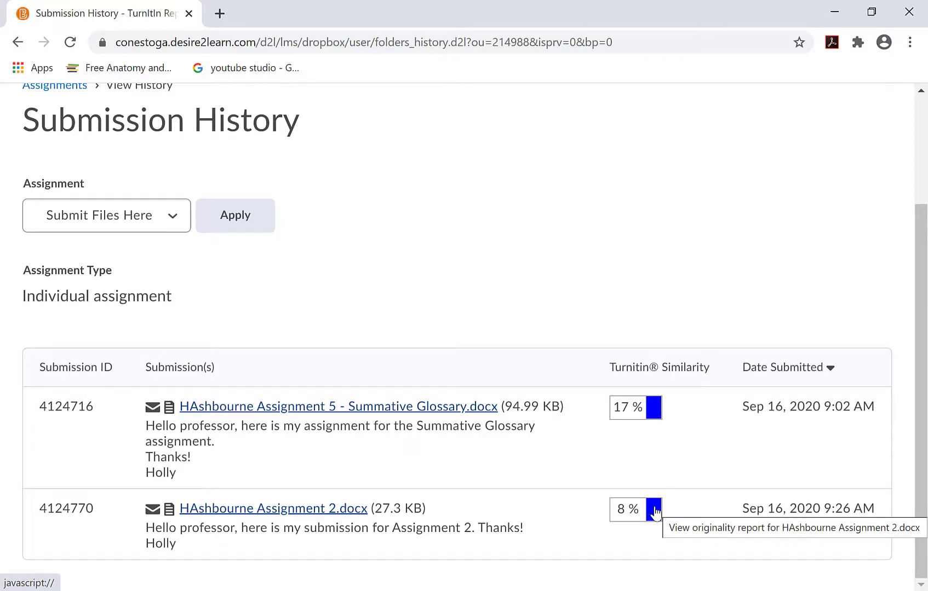
- Open the 8% Assignment 2 similarity report, scroll the paper, and show Match Overview
left_click(651, 510)
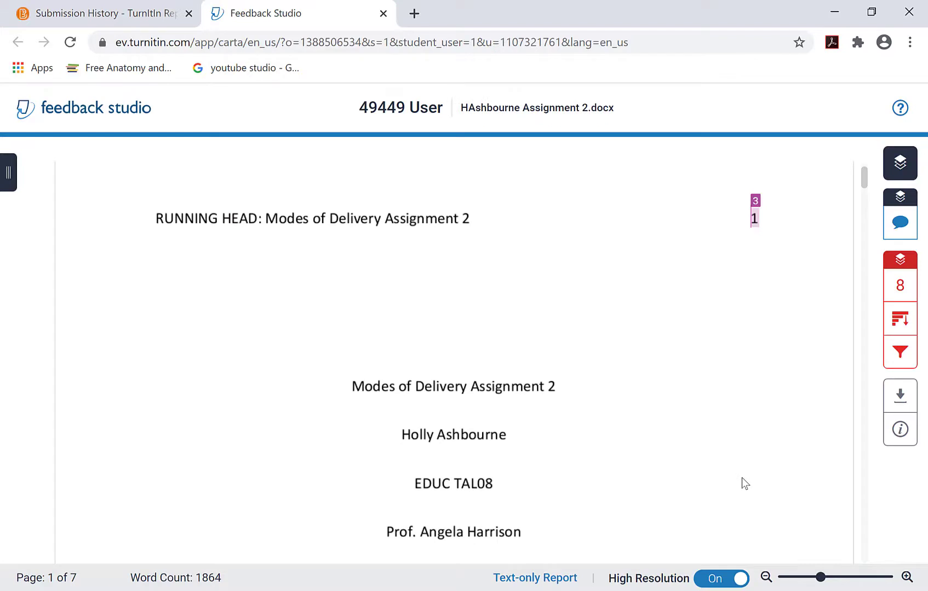
scroll("down", 3)
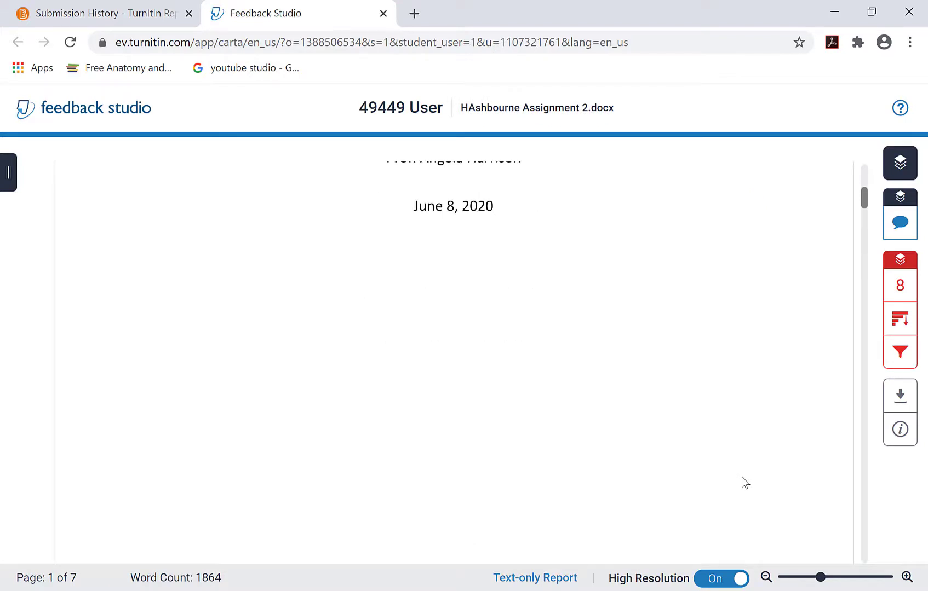
scroll("down", 3)
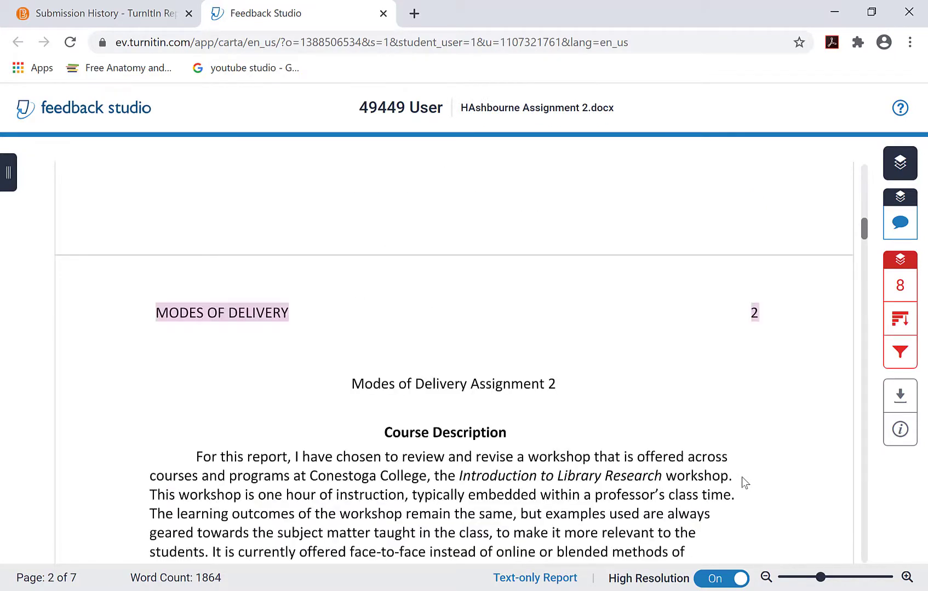
scroll("down", 3)
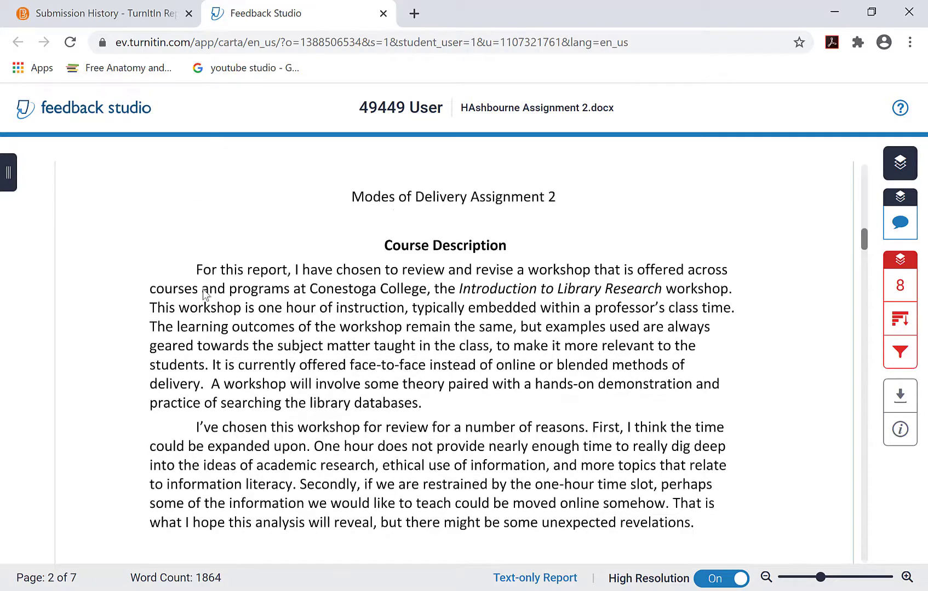
scroll("down", 3)
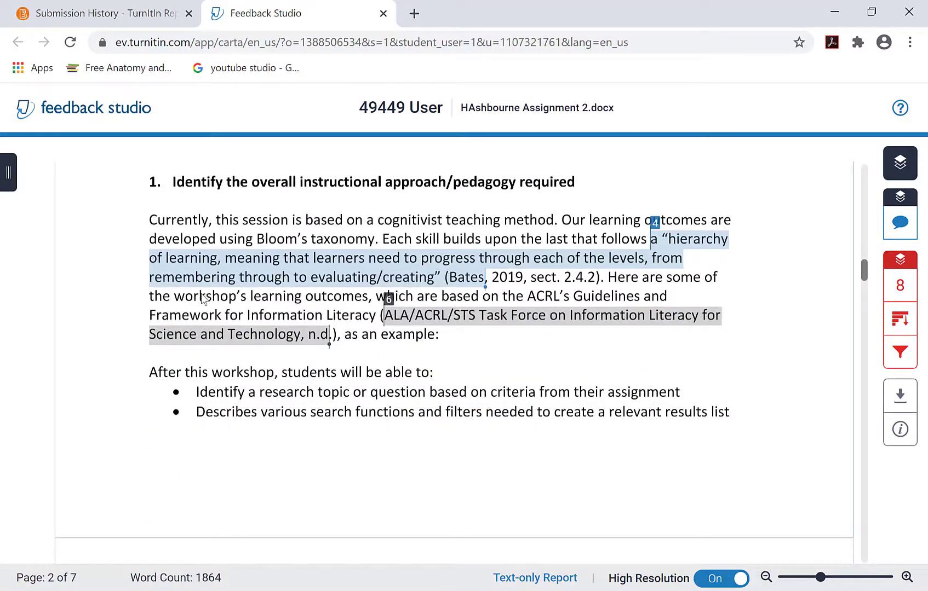
mouse_move(662, 254)
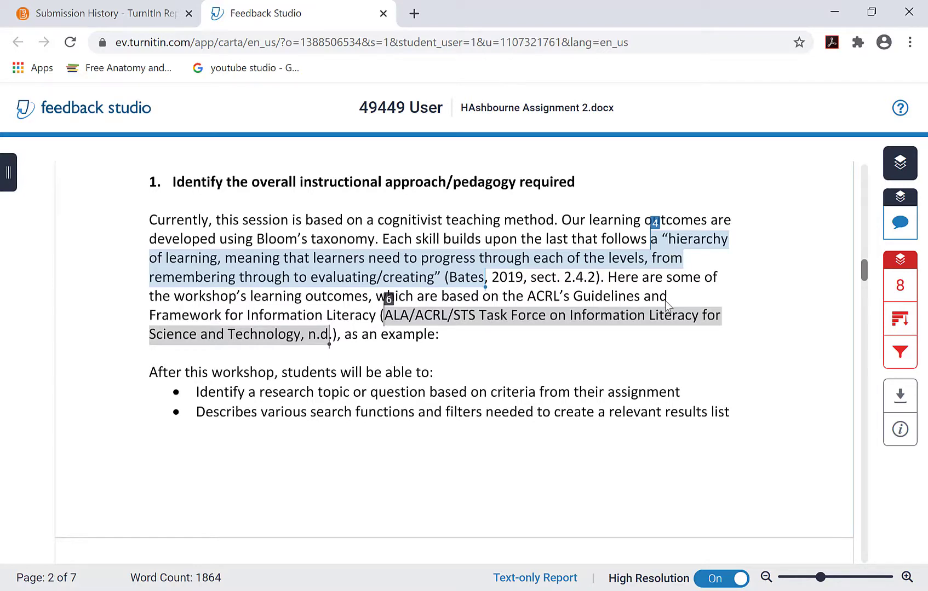
mouse_move(775, 354)
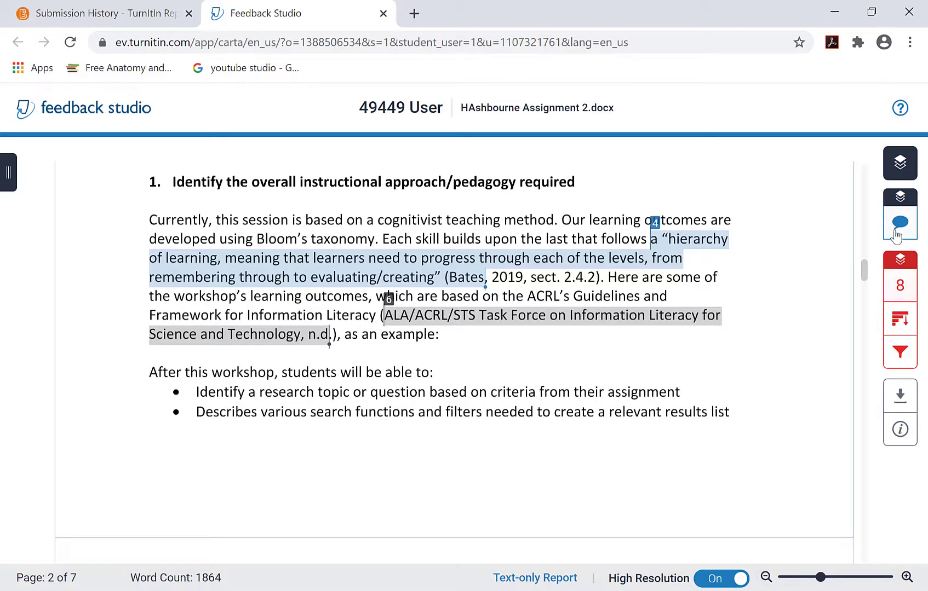
mouse_move(899, 286)
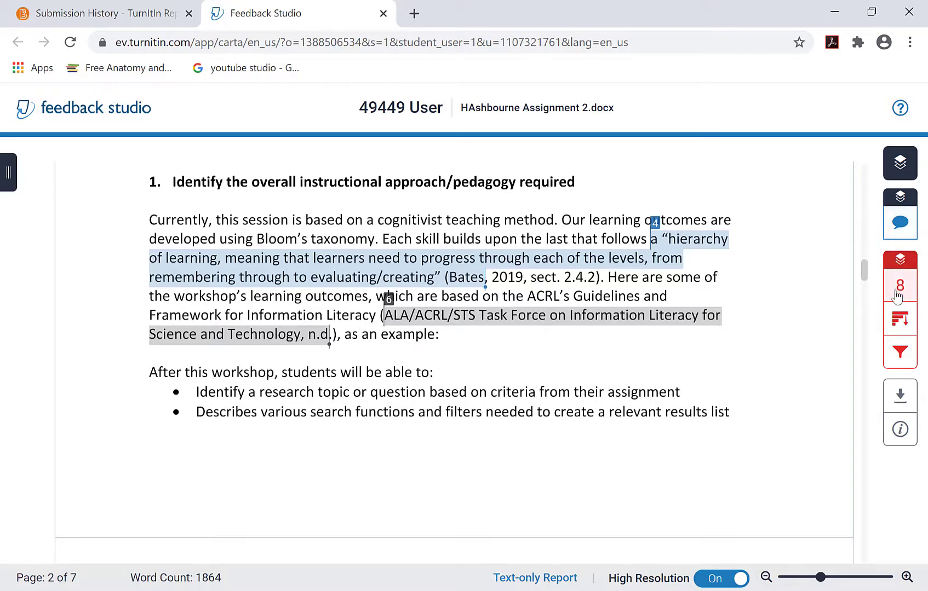
mouse_move(900, 286)
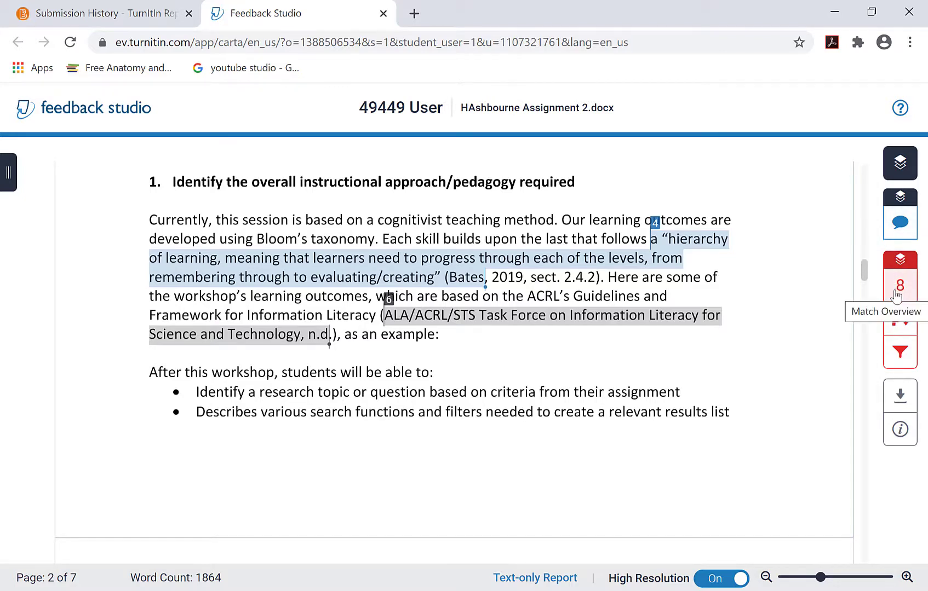
left_click(898, 285)
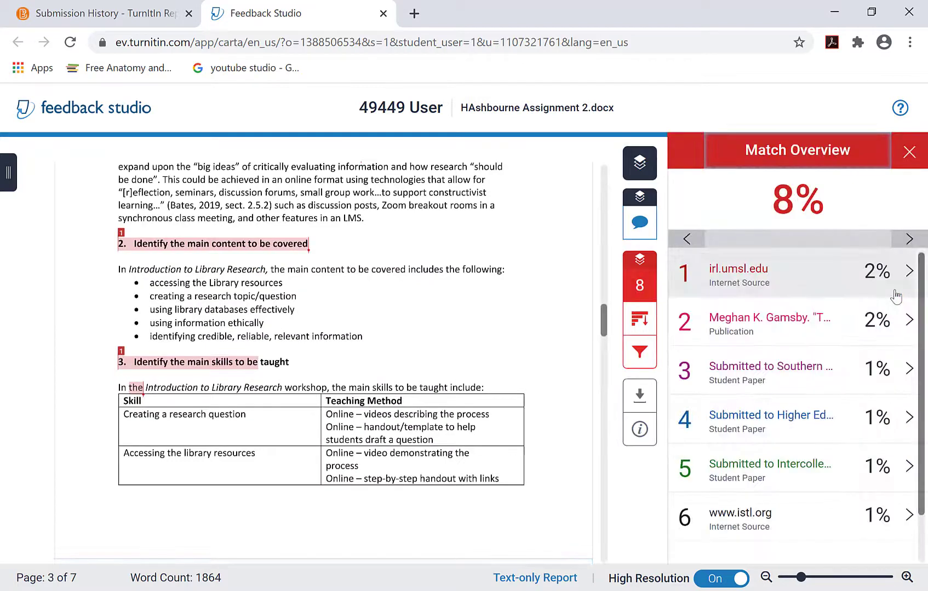